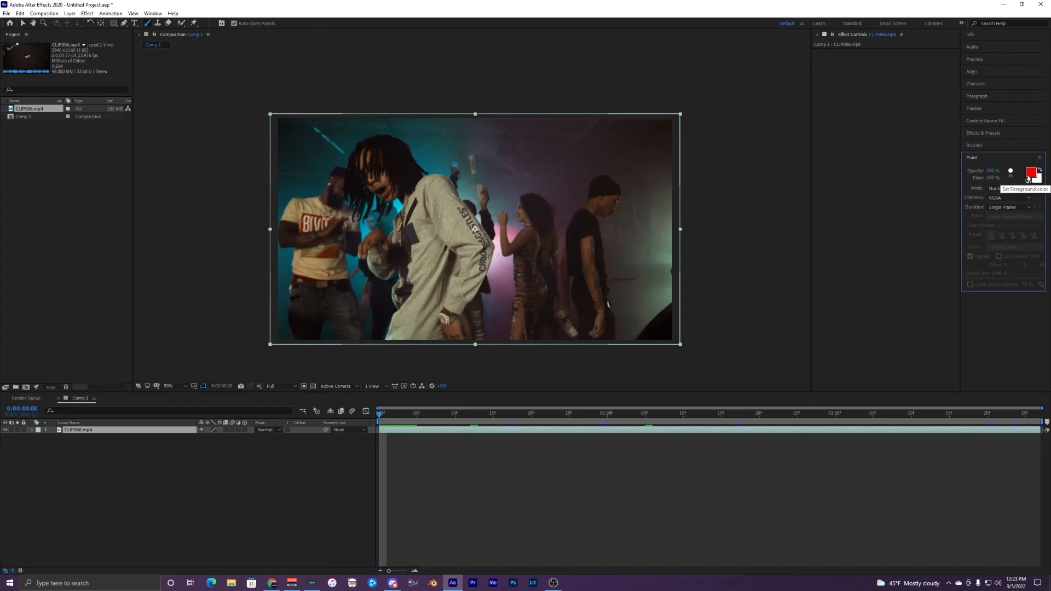
mouse_move(997, 188)
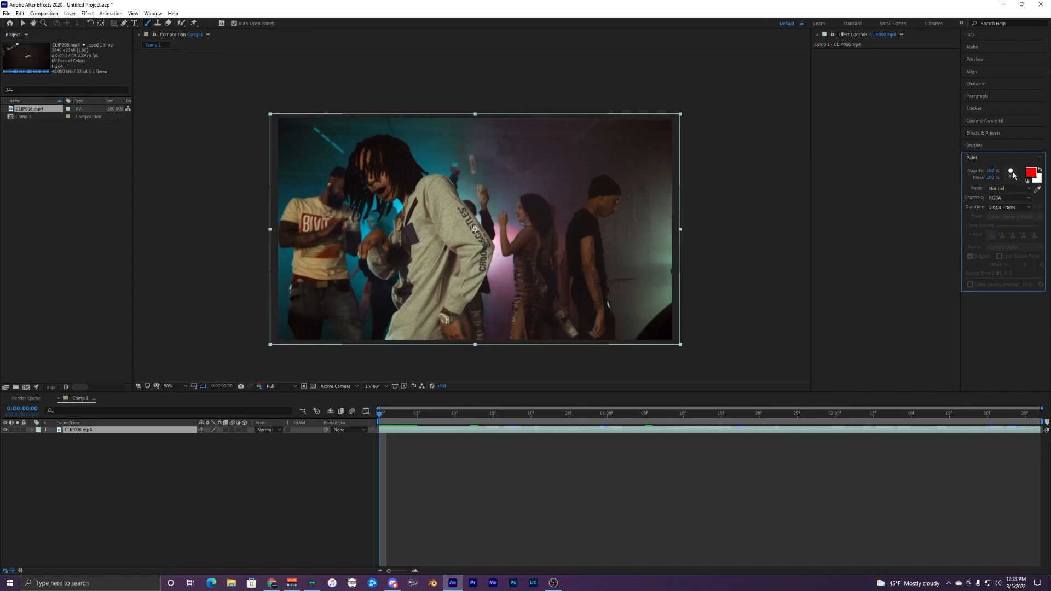
Pick red as the paint colour and keep Paint Duration at Single Frame
click(1031, 185)
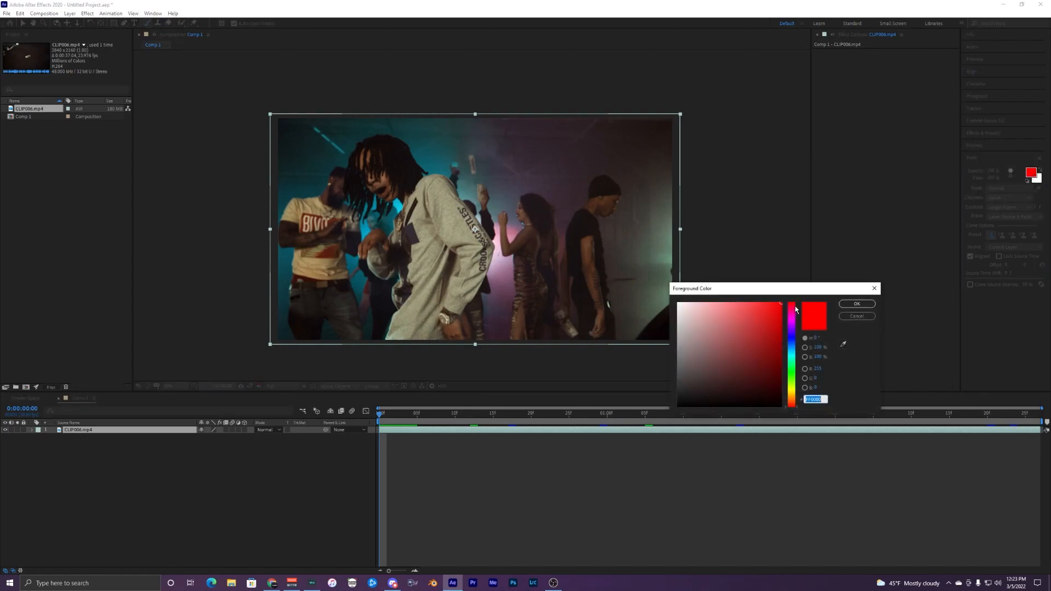
click(857, 304)
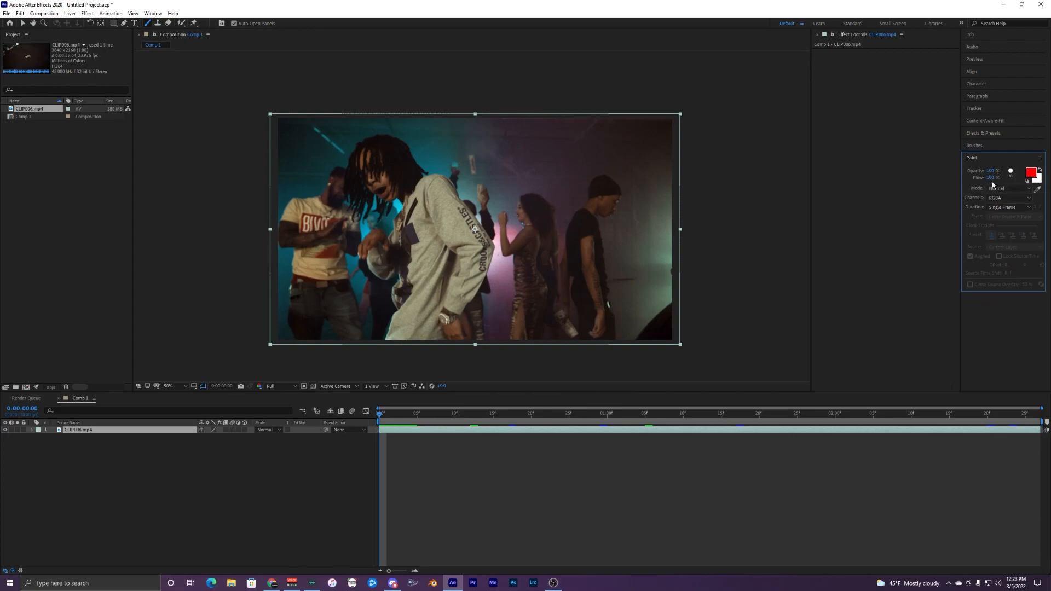
mouse_move(1004, 189)
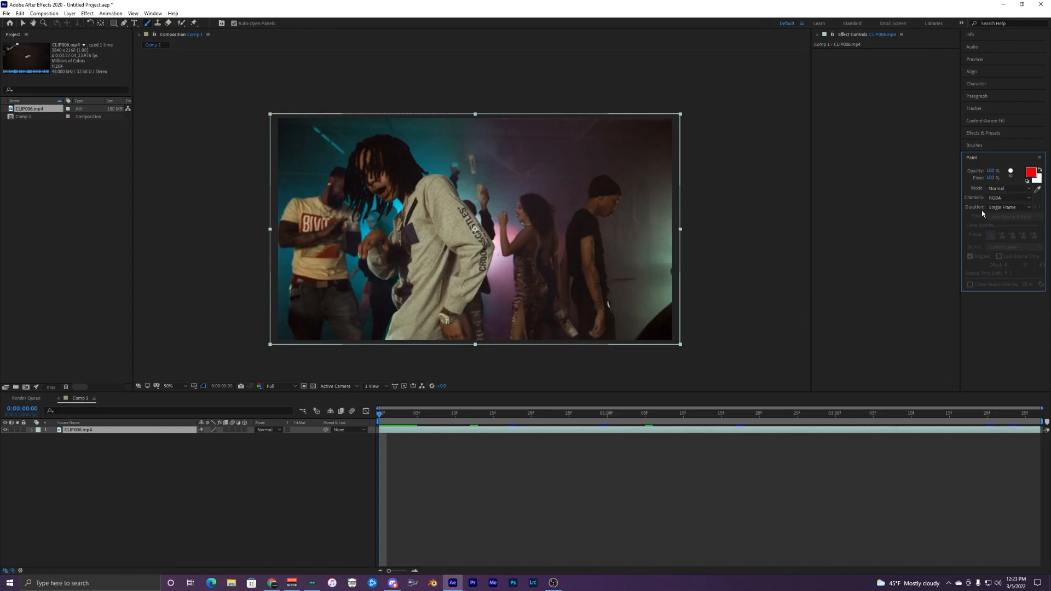
click(1008, 208)
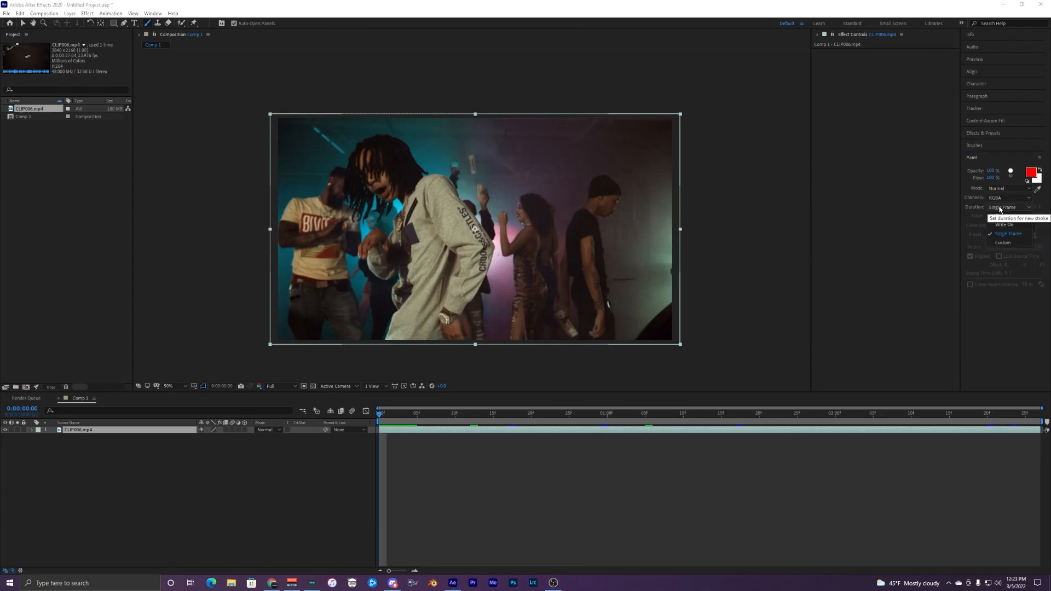
click(1002, 233)
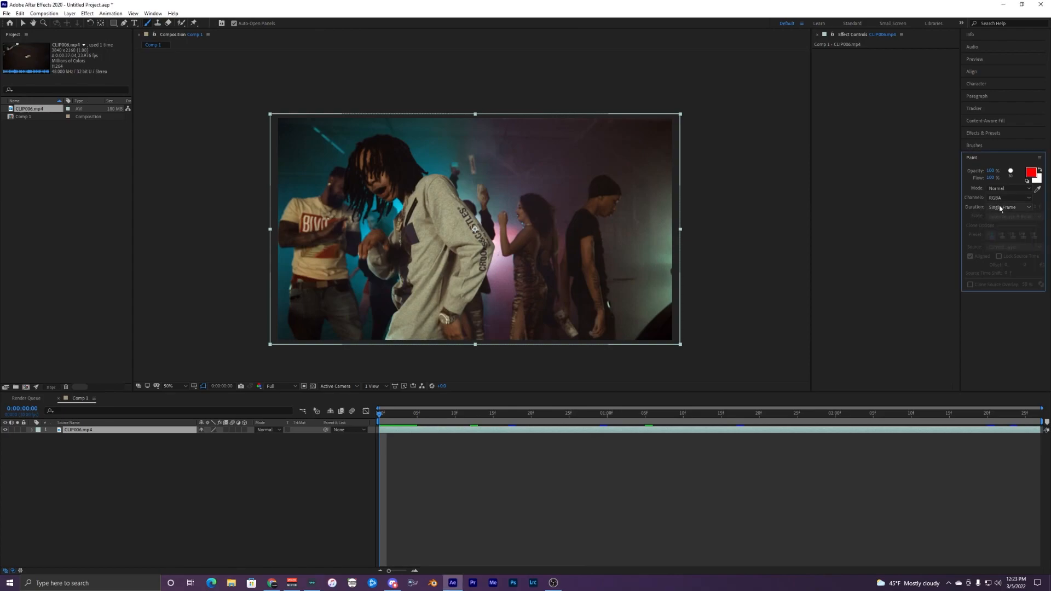
mouse_move(993, 209)
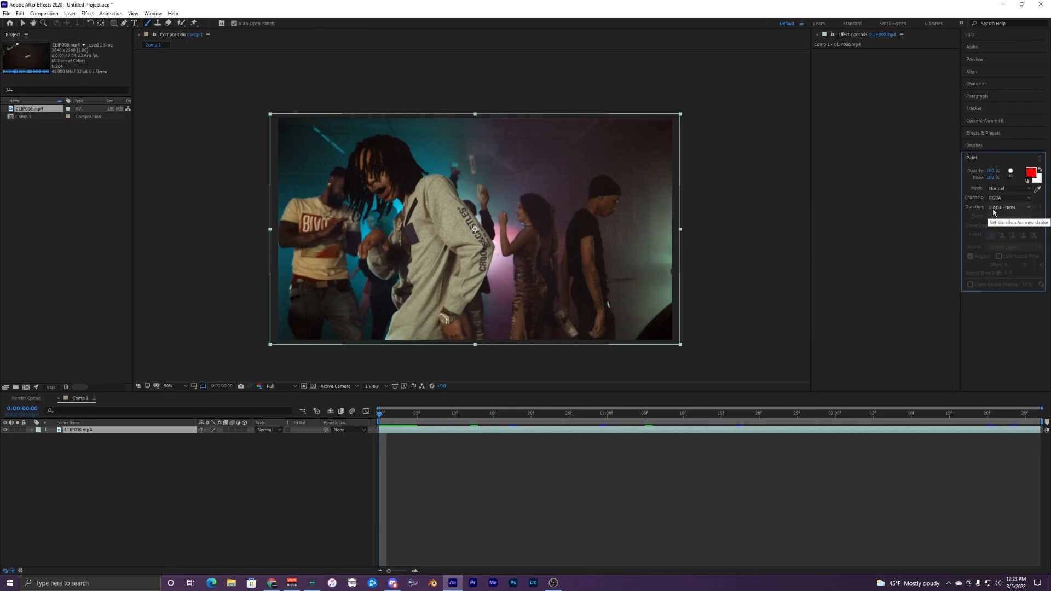
click(1008, 207)
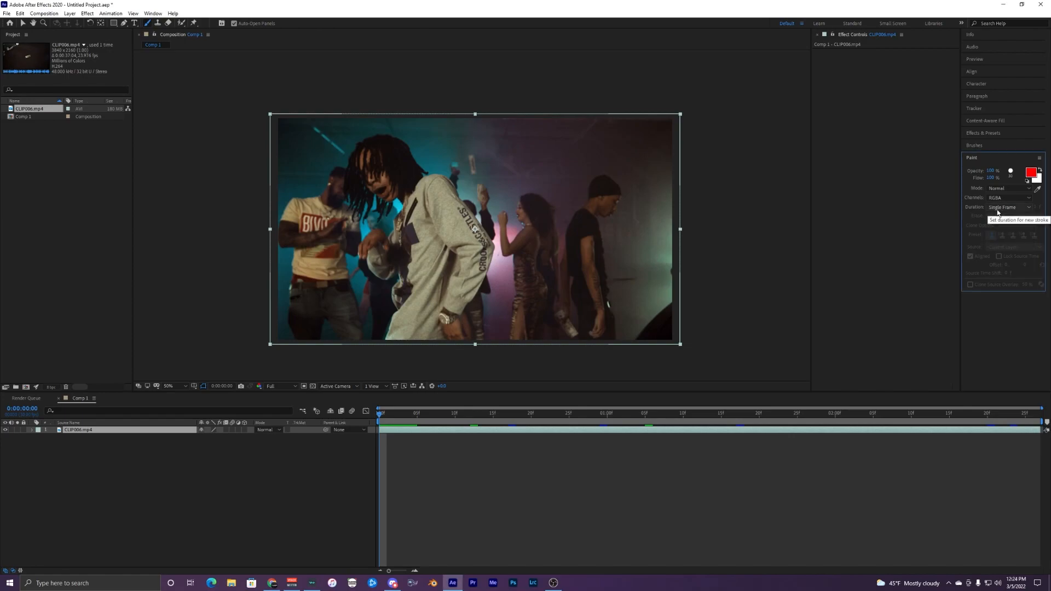
mouse_move(982, 201)
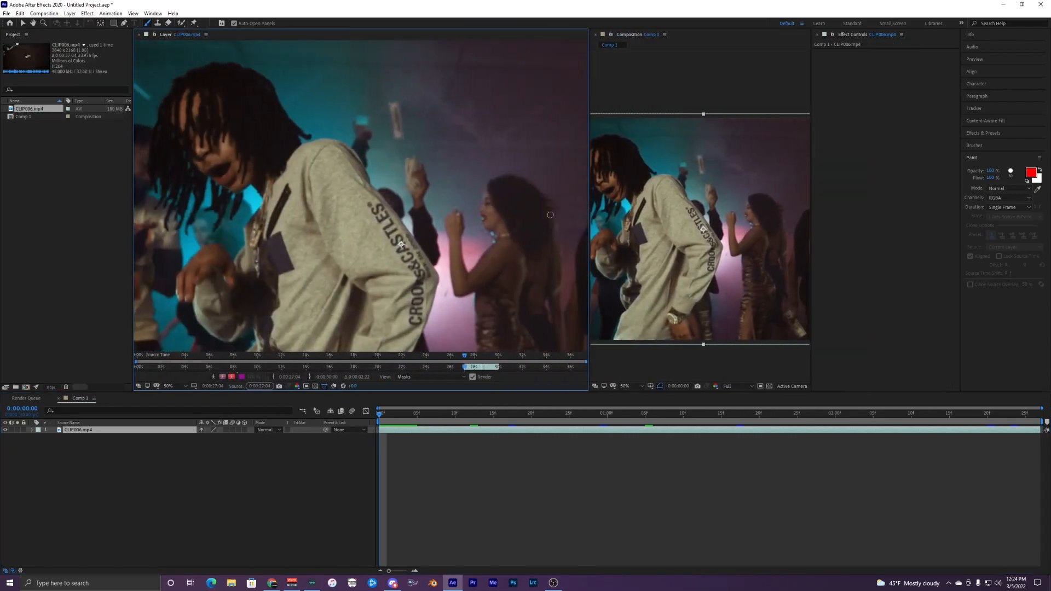
Zoom out and paint red strokes beside the performer's hair and down the leg
click(169, 385)
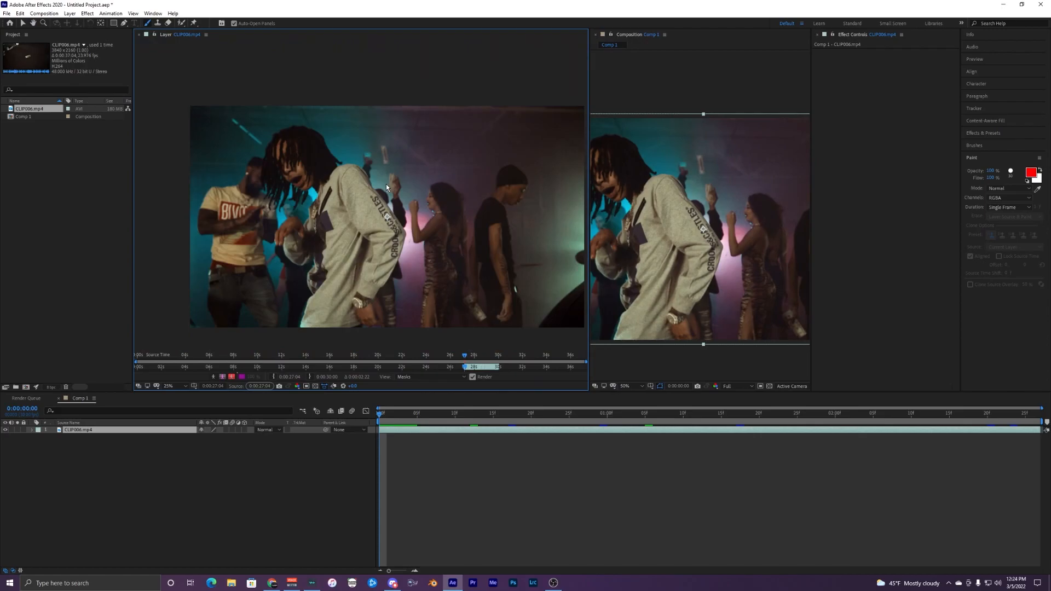
drag(349, 144, 352, 167)
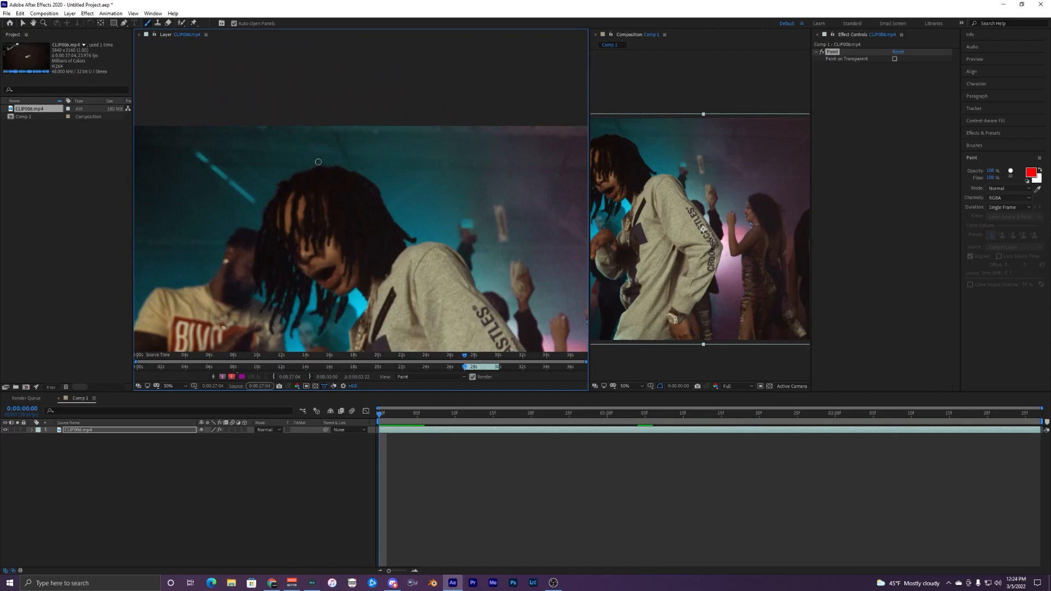
drag(286, 176, 302, 173)
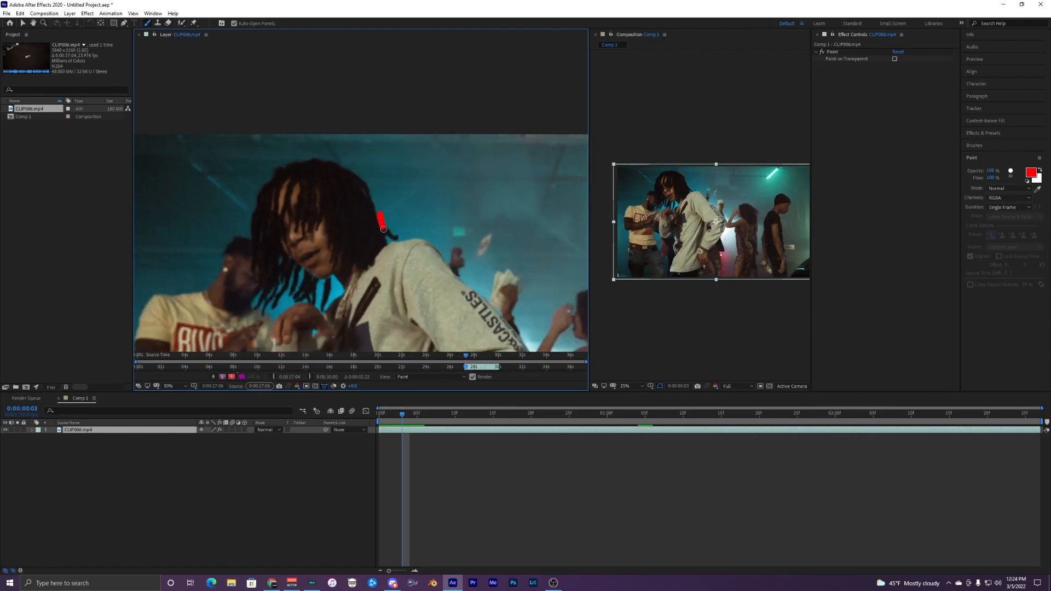
drag(382, 238, 476, 288)
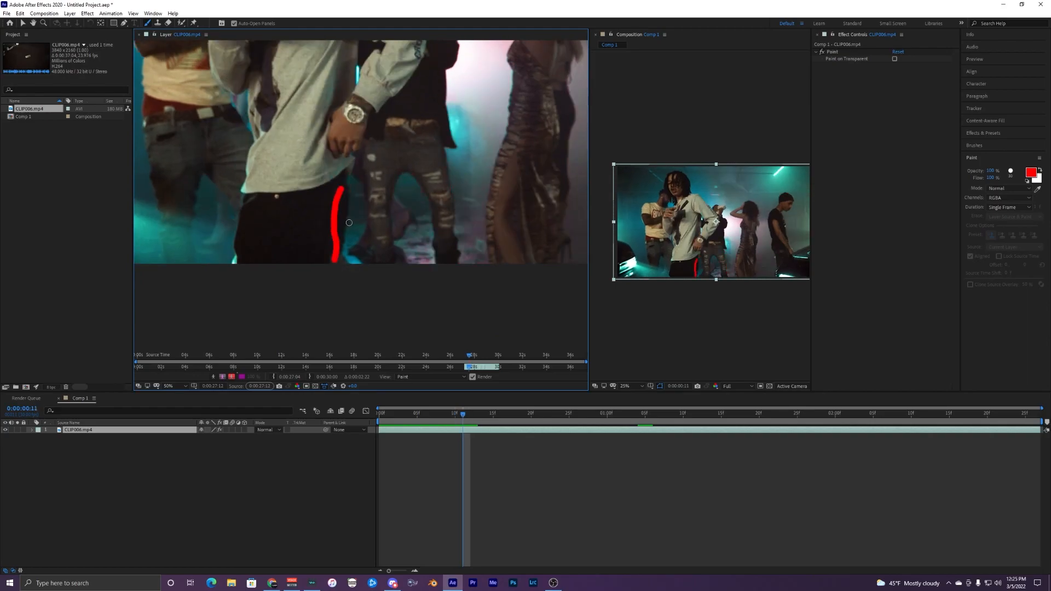
mouse_move(333, 215)
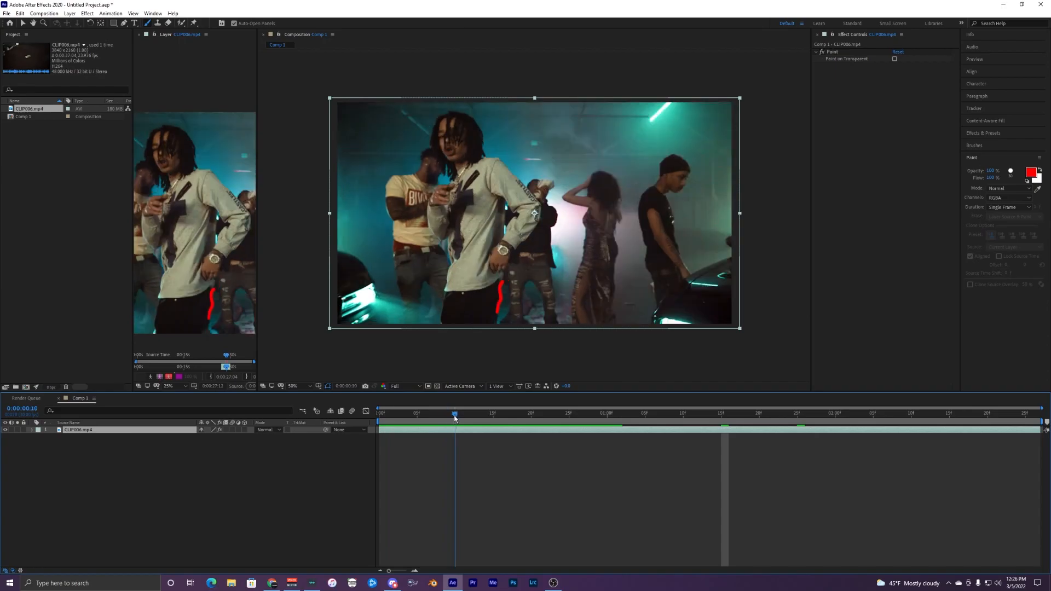
Rewind to the clip start, step forward to check the strokes, and close the Layer panel
click(554, 413)
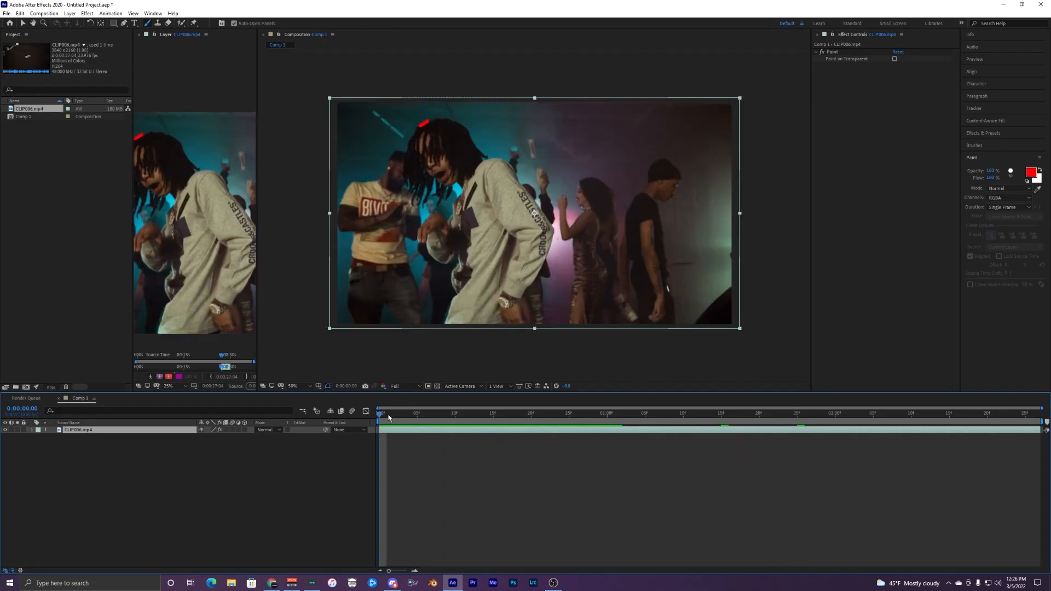
click(401, 425)
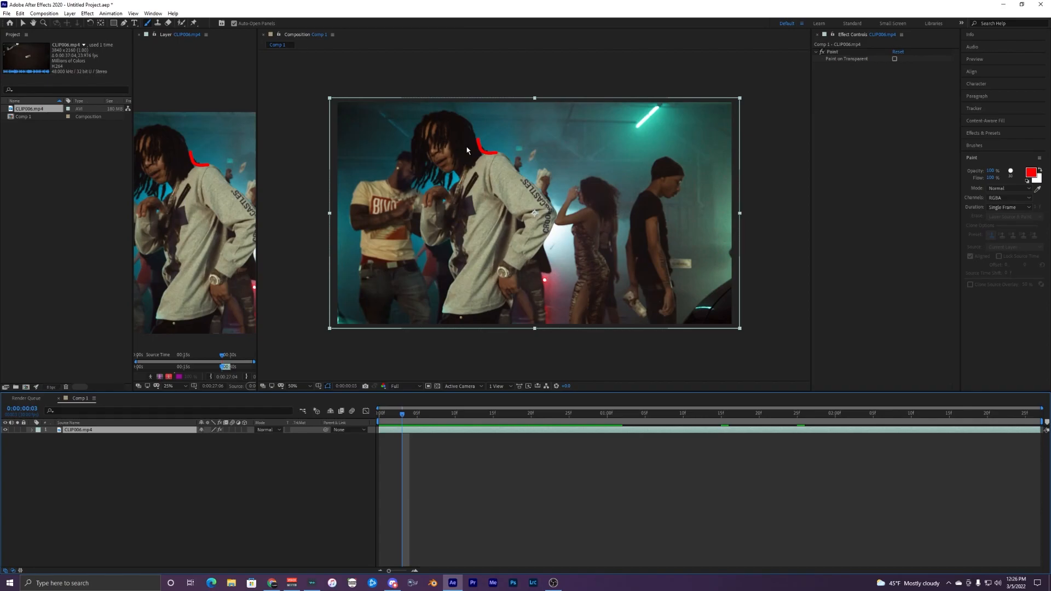
click(293, 386)
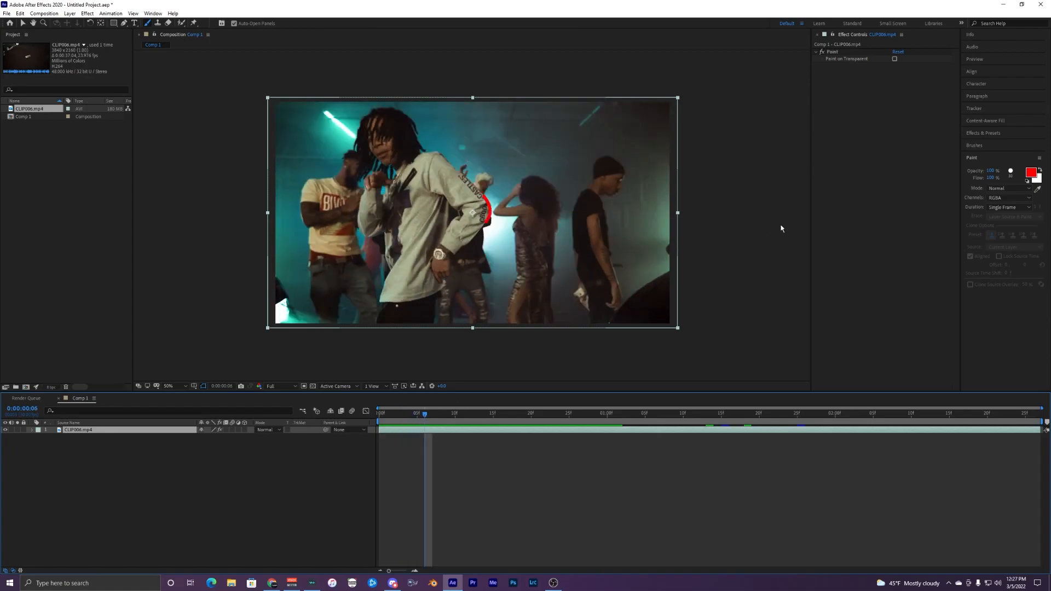
Move a few frames into the footage and set the paint colour to red
click(1043, 172)
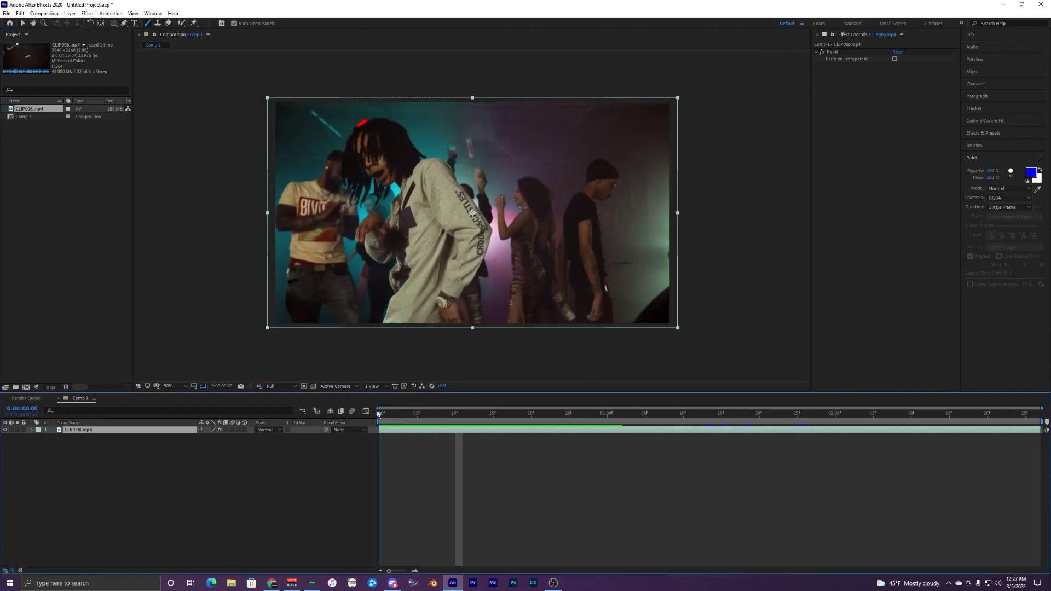
click(402, 414)
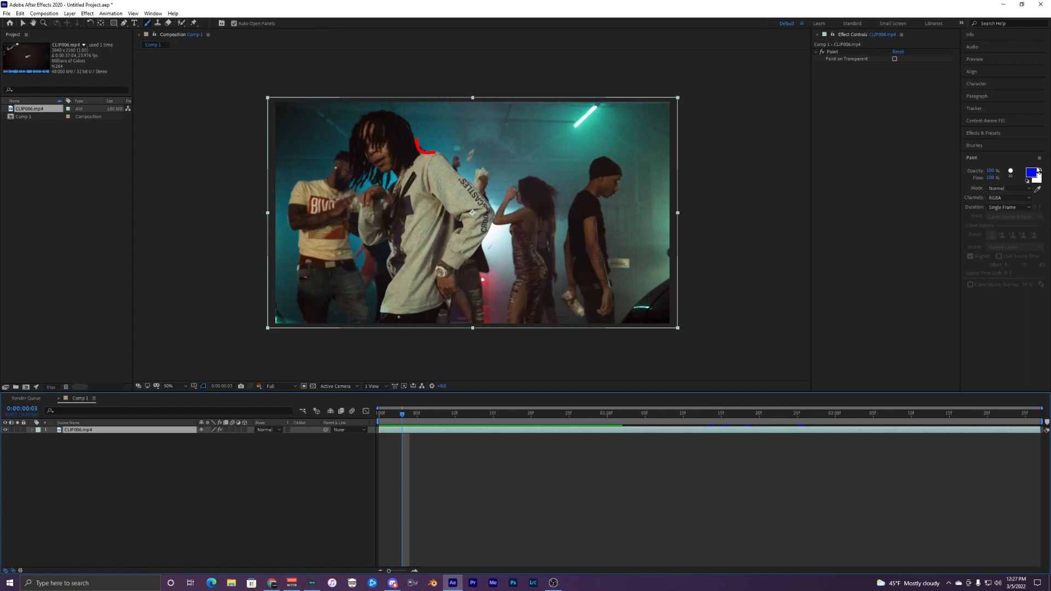
click(1030, 172)
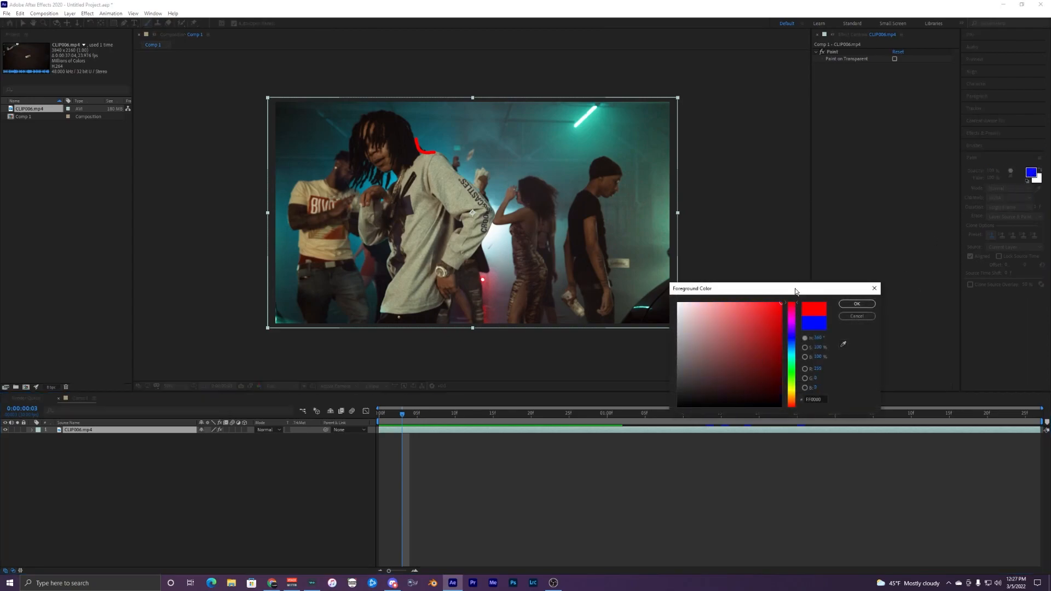
click(856, 303)
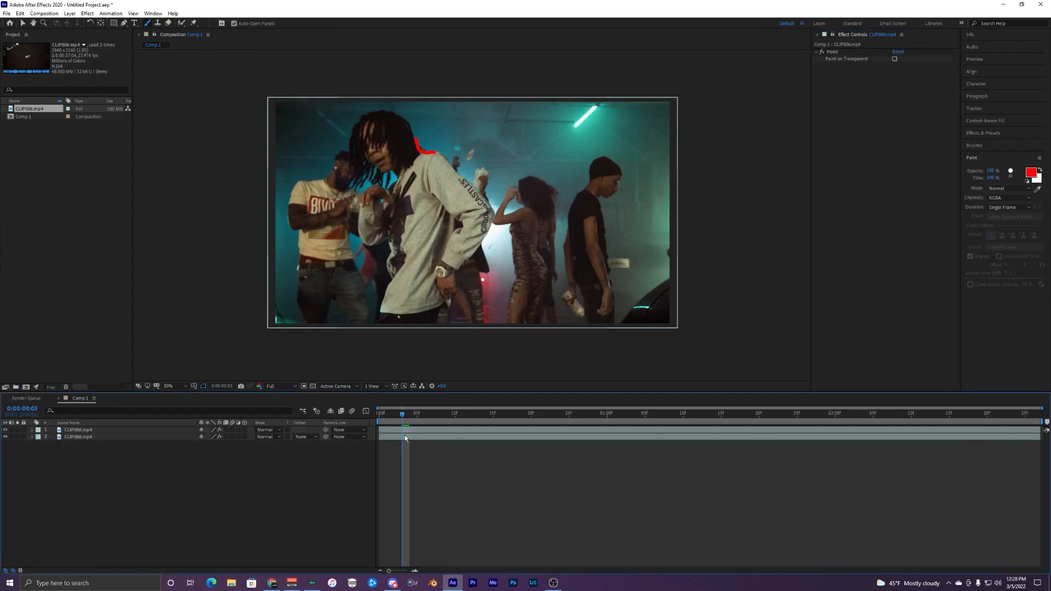
Select the top CLIP006.mp4 copy, tick Paint on Transparent, and expand Effects & Presets
click(76, 437)
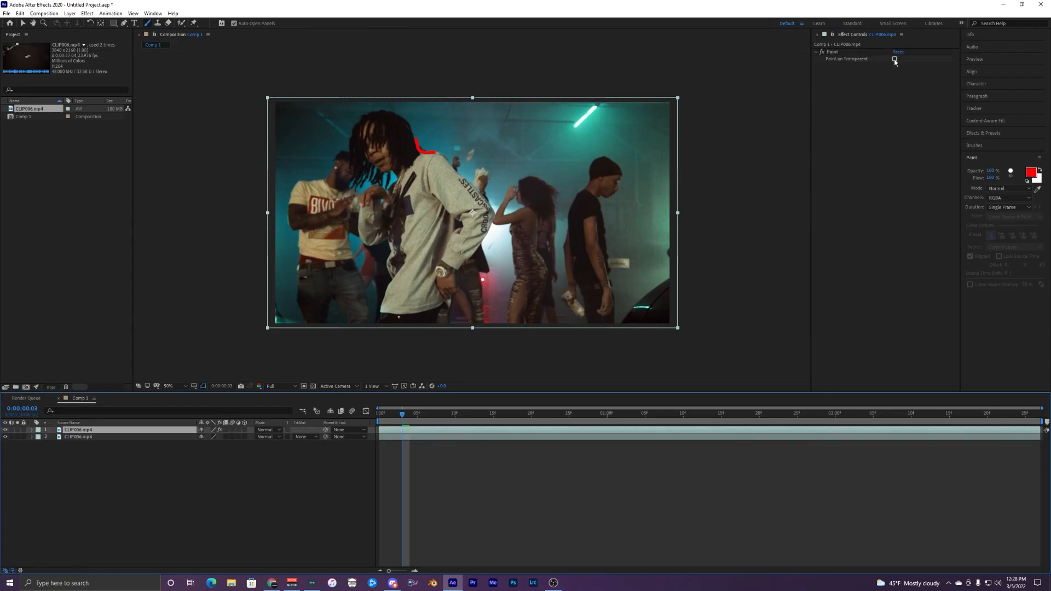
click(896, 58)
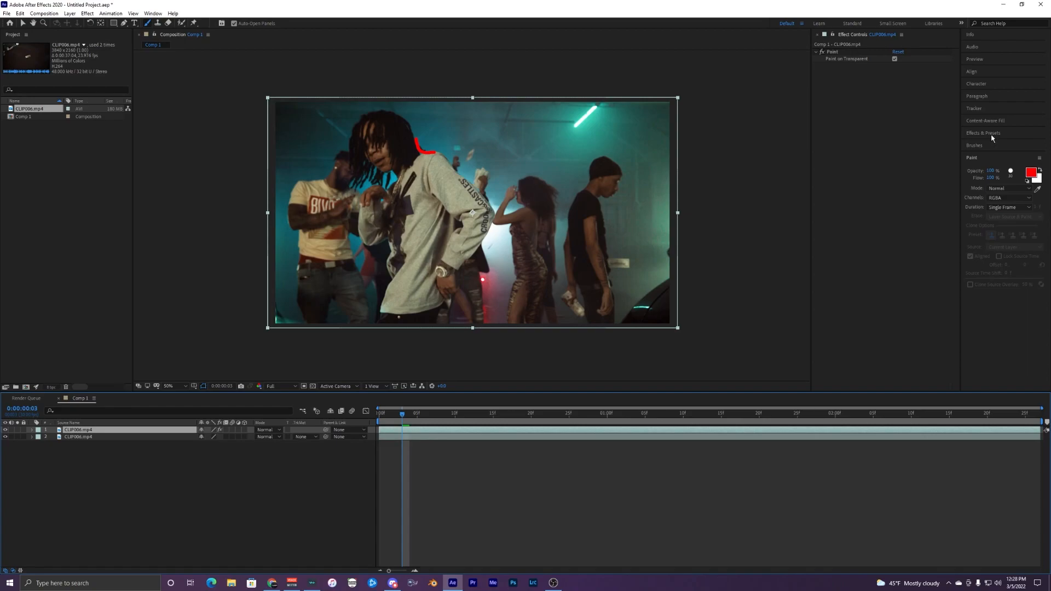
click(984, 133)
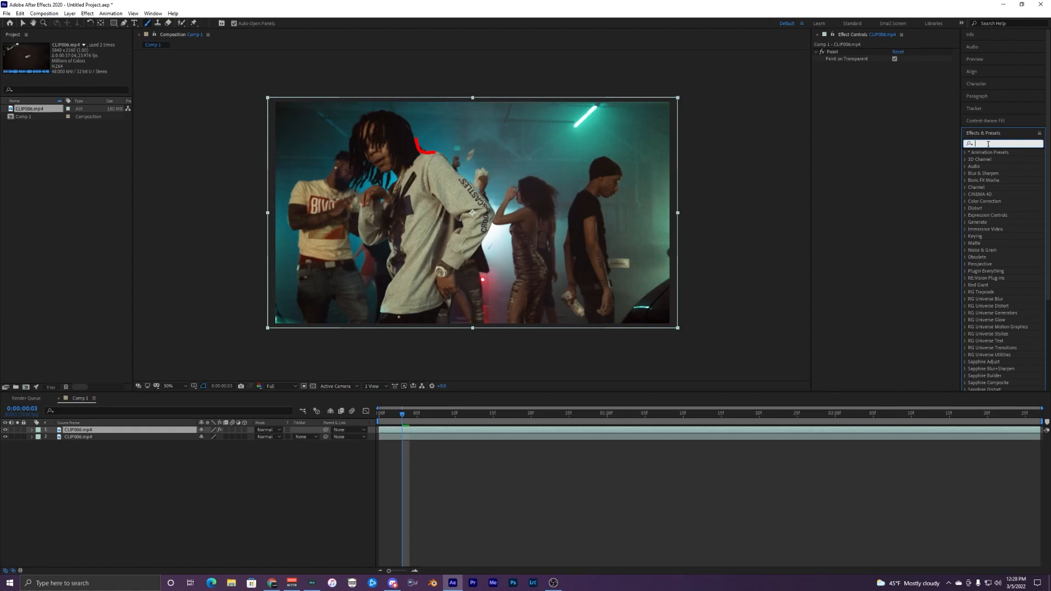
Search 'glow', apply Stylize > Glow to the top layer, and adjust Glow Threshold and Radius
text(glow)
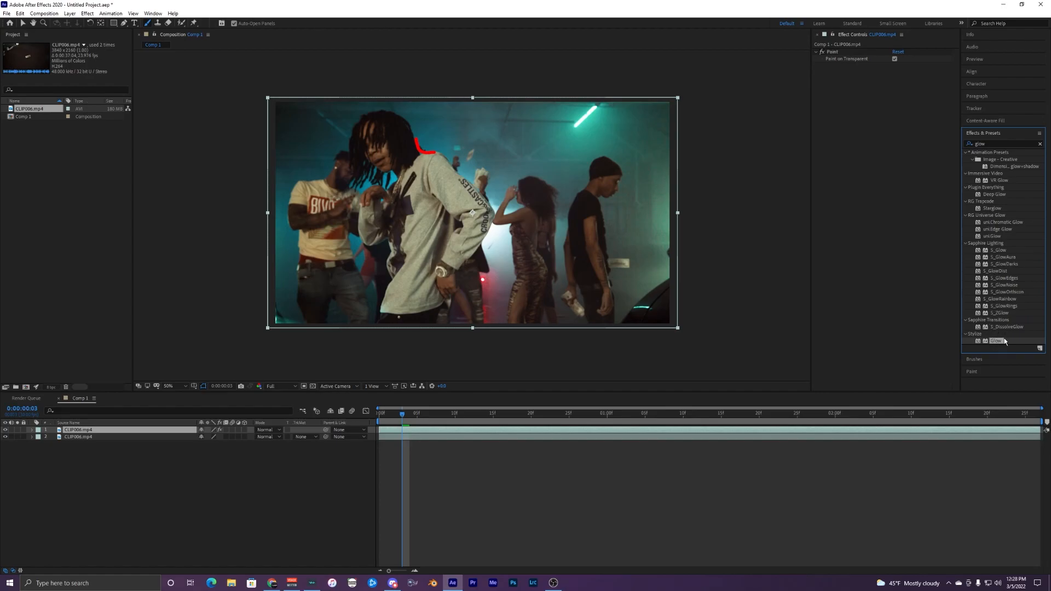
double_click(996, 340)
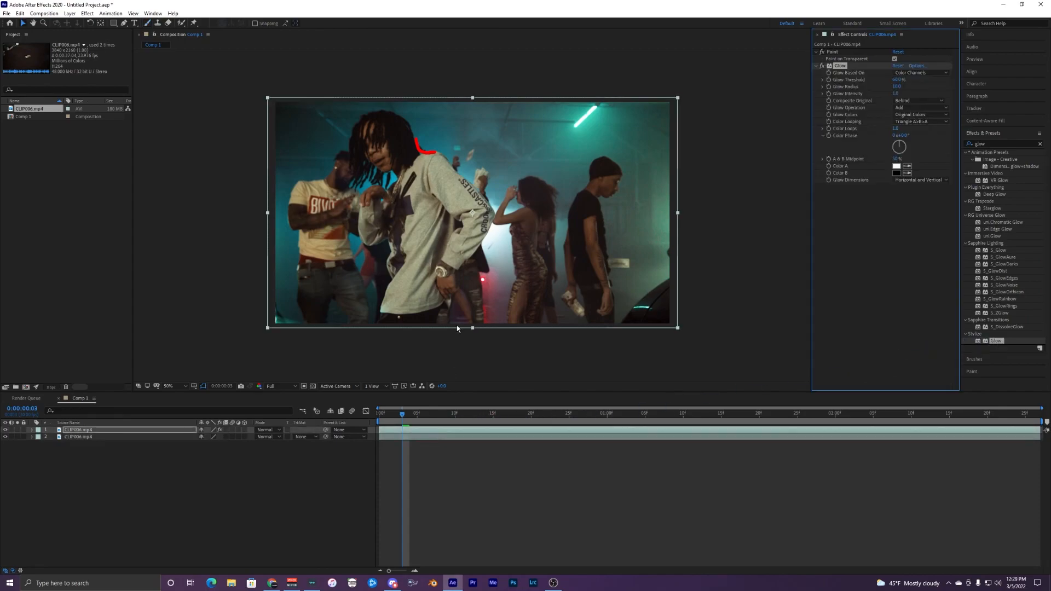
mouse_move(452, 191)
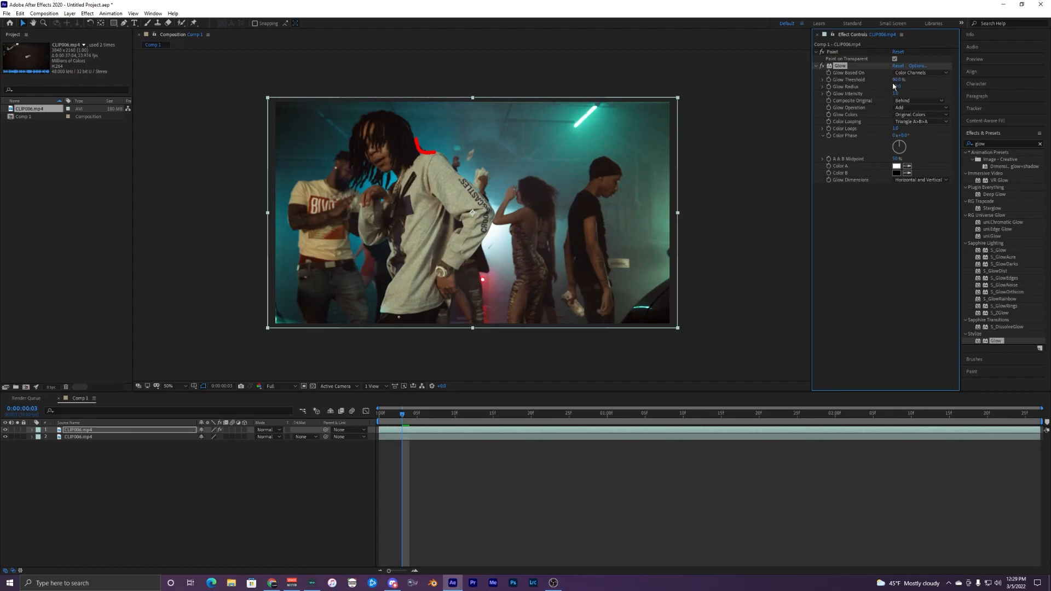
click(891, 79)
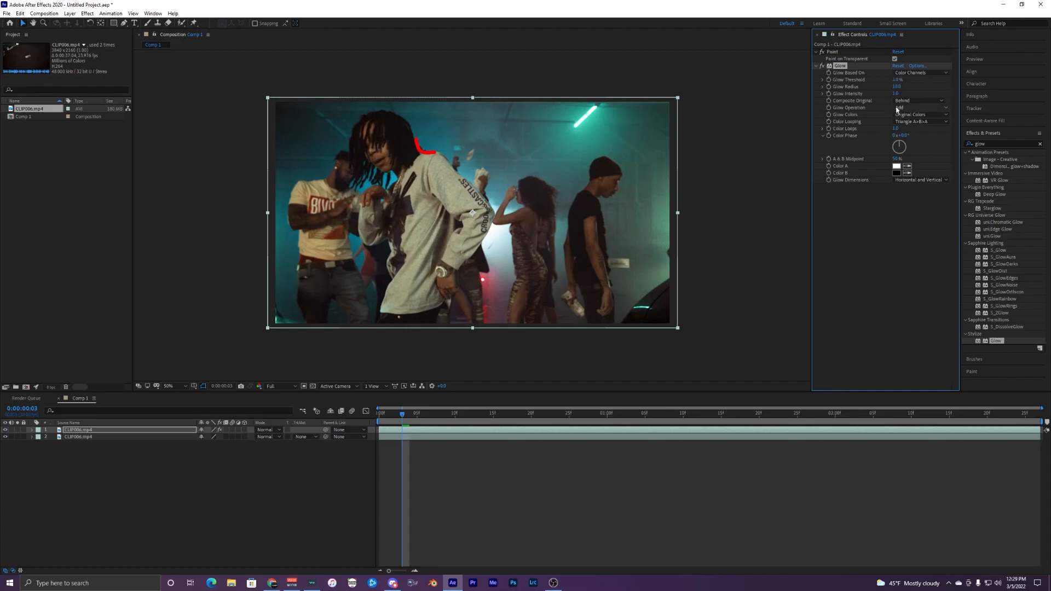
click(896, 86)
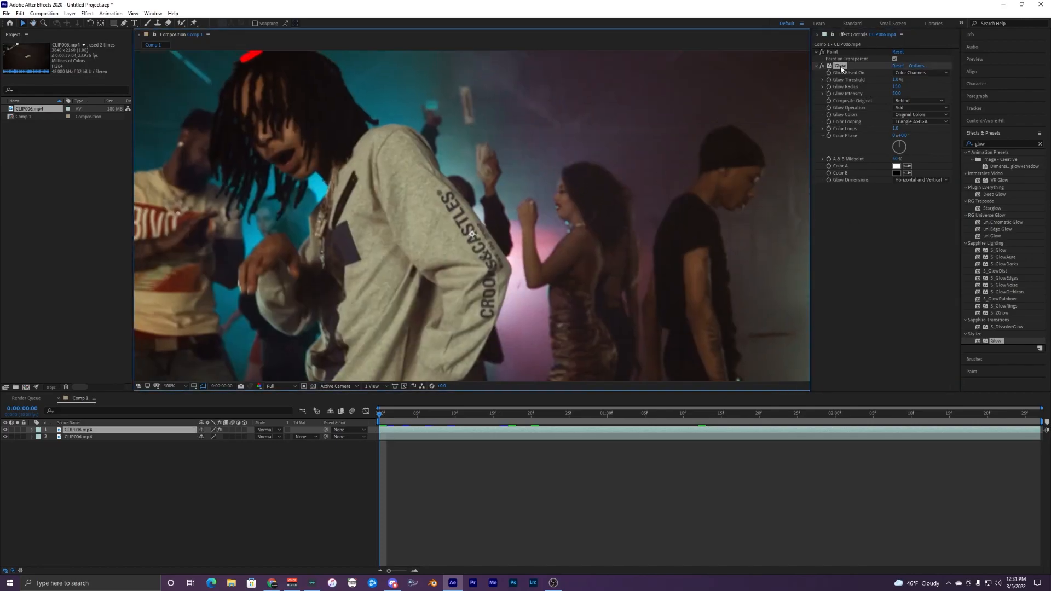
Duplicate the Glow effect into Glow 2 and Glow 3, setting Glow 3's radius to 1000
right_click(835, 65)
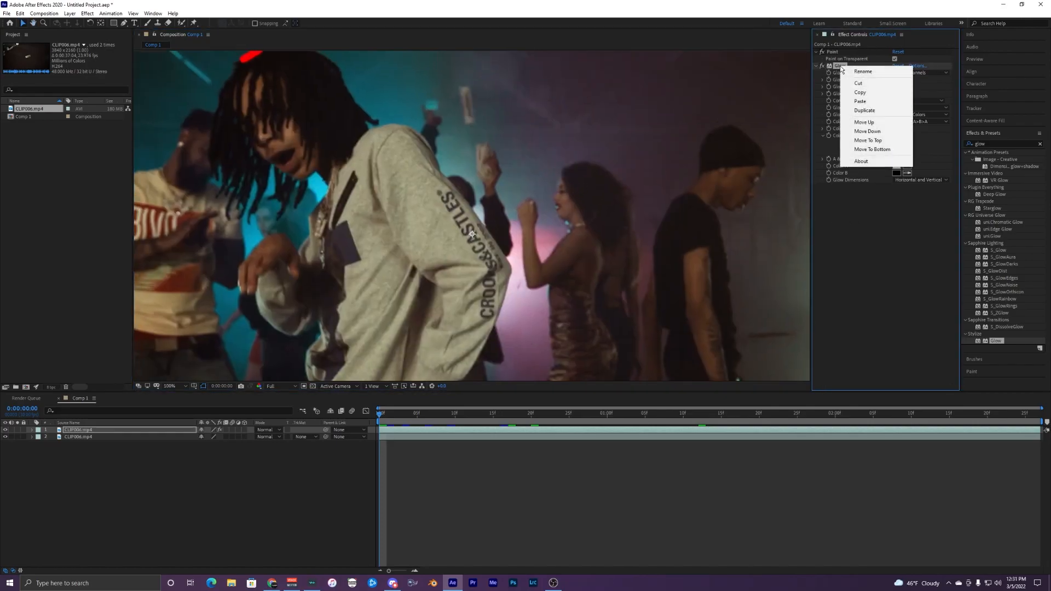
mouse_move(865, 110)
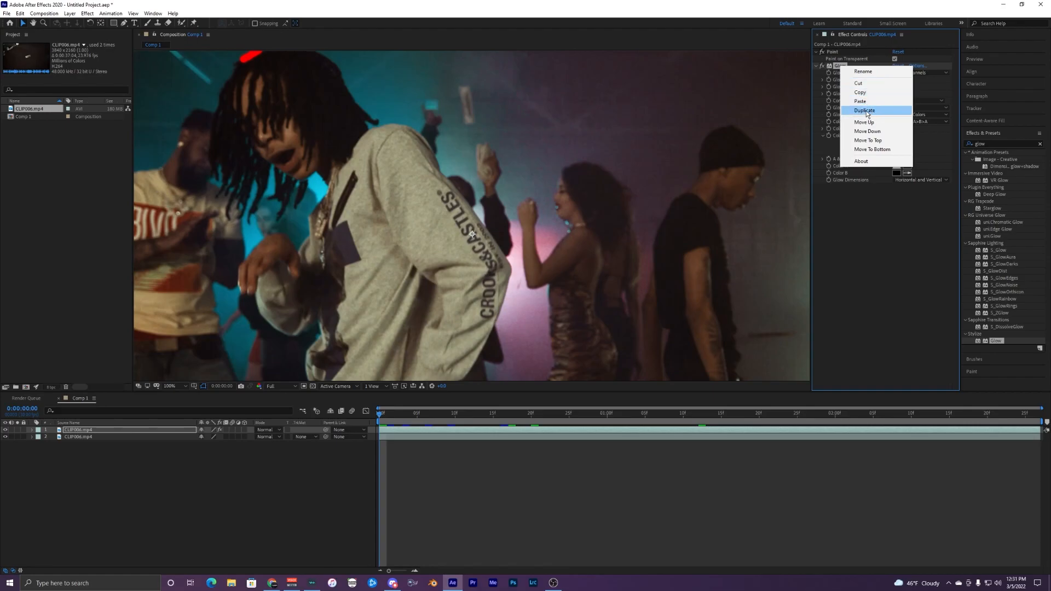
click(865, 110)
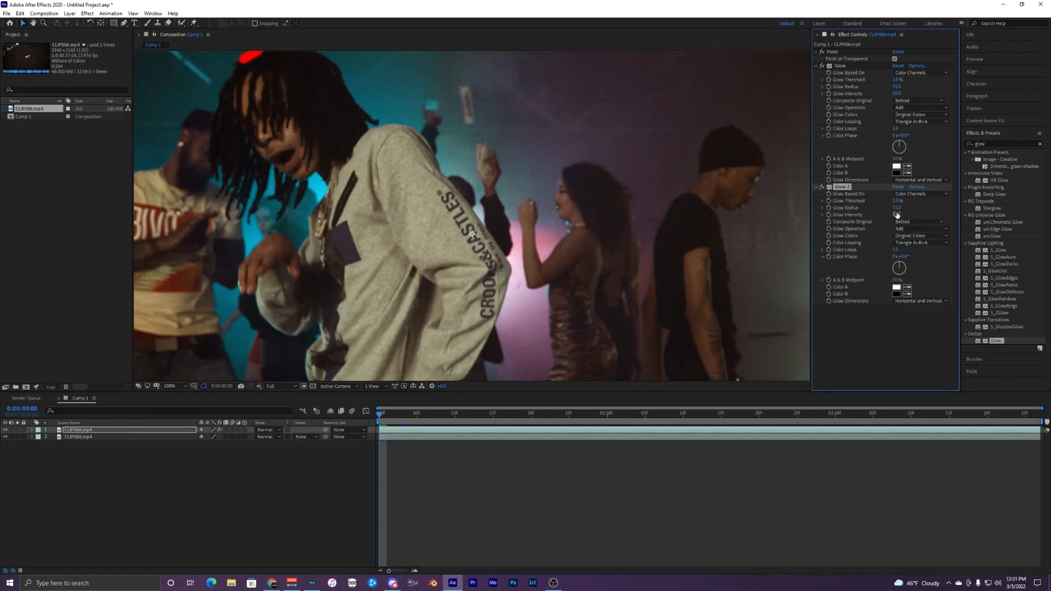
click(896, 208)
text(50)
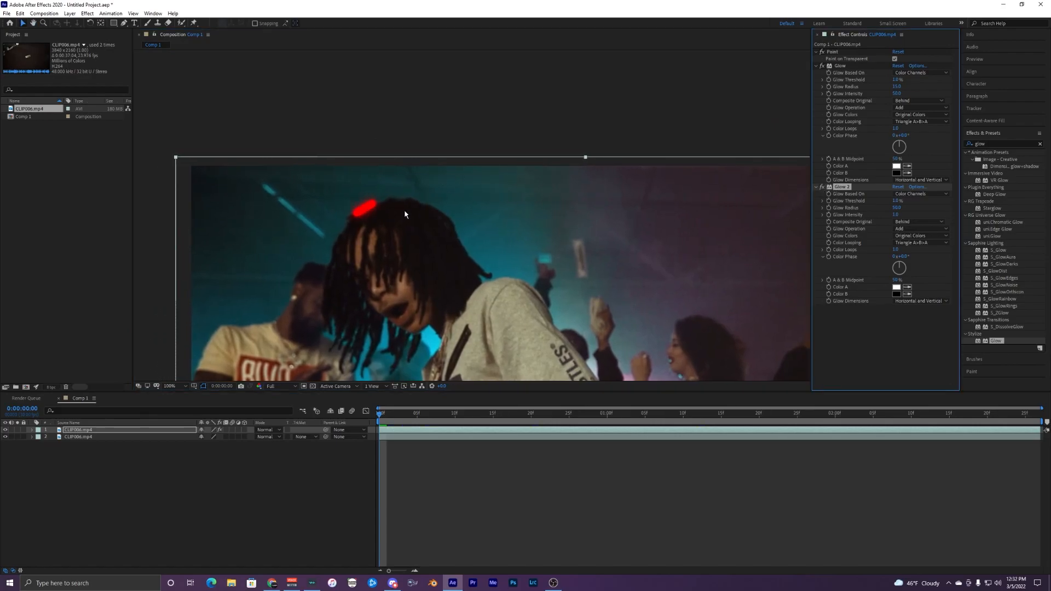
right_click(836, 187)
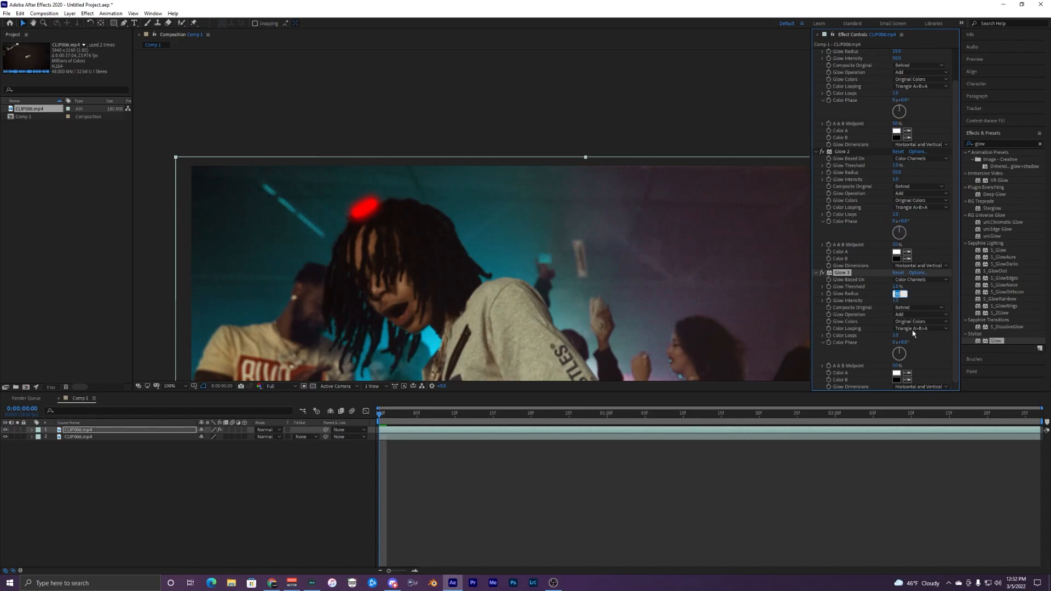
text(1000)
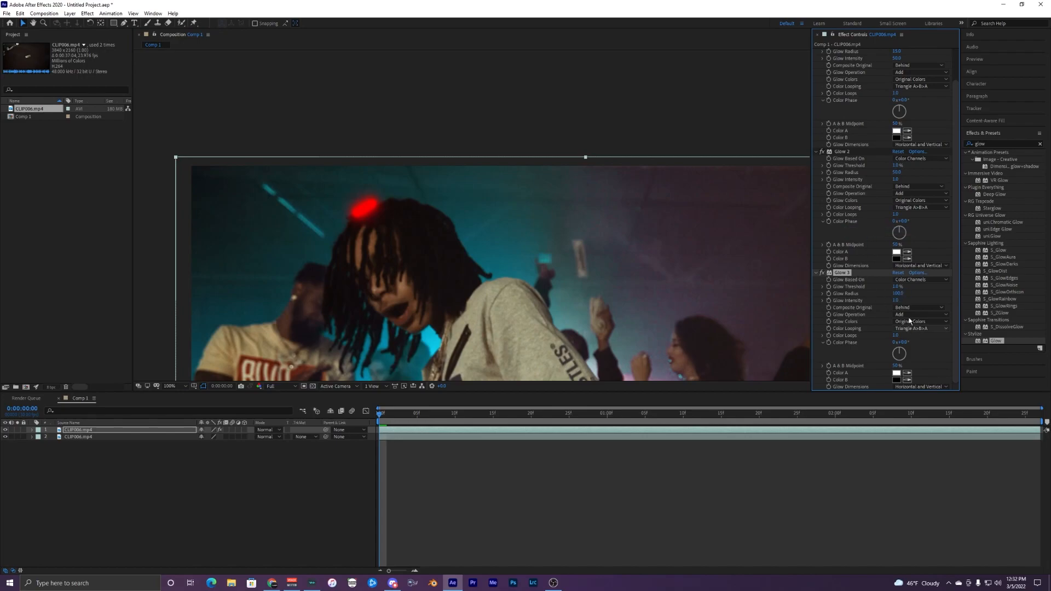